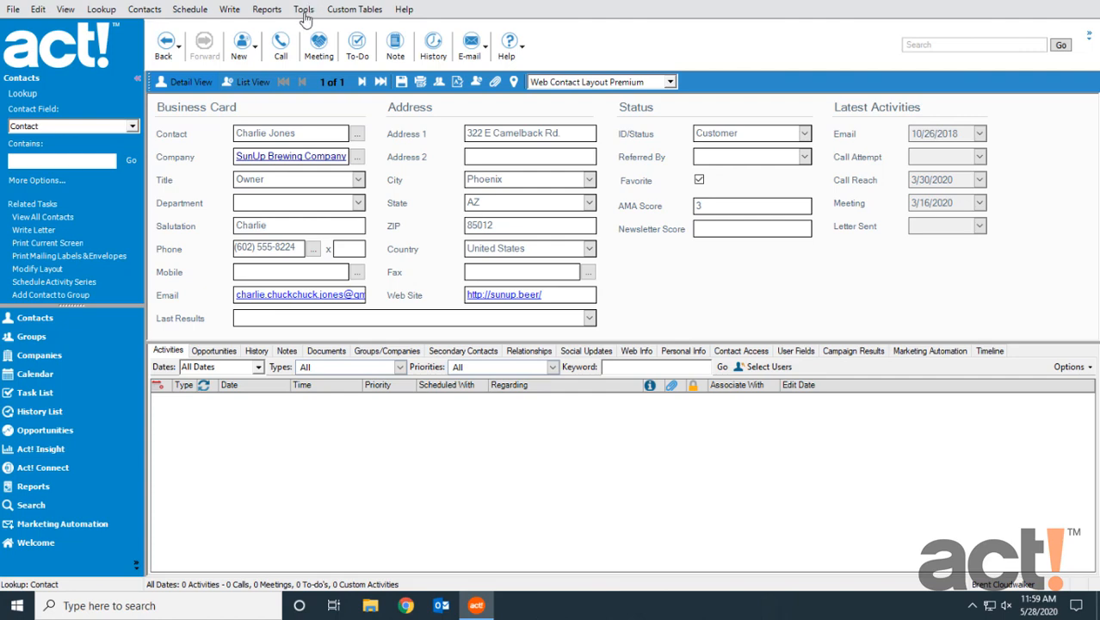
Open Tools > Preferences on the E-mail & Outlook Sync tab
{"action": "left_click", "coordinate": [303, 10]}
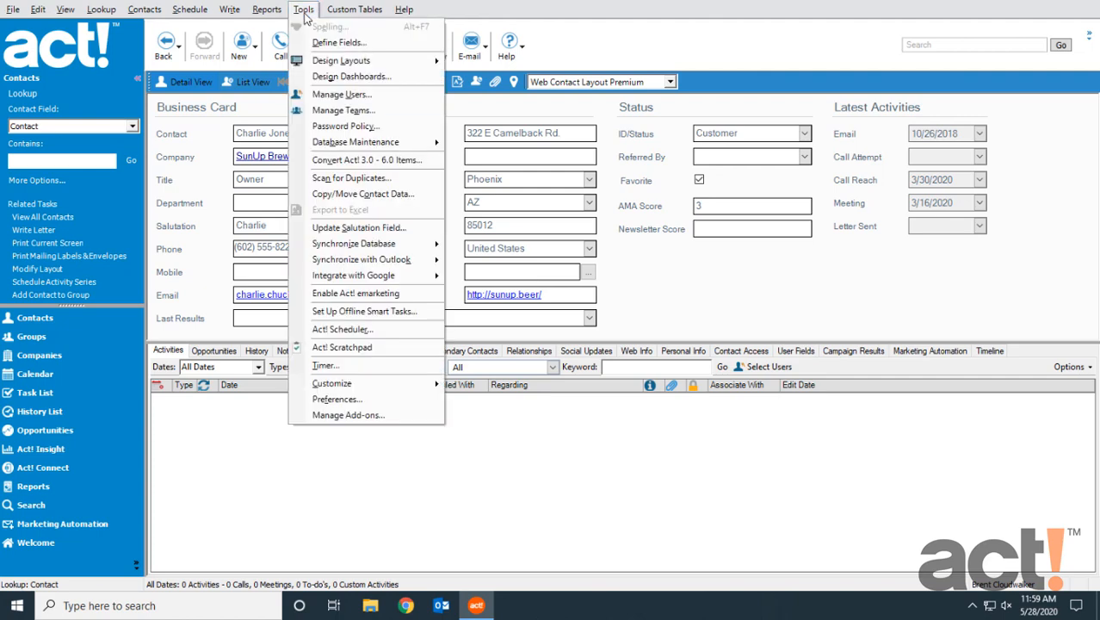
{"action": "mouse_move", "coordinate": [336, 398]}
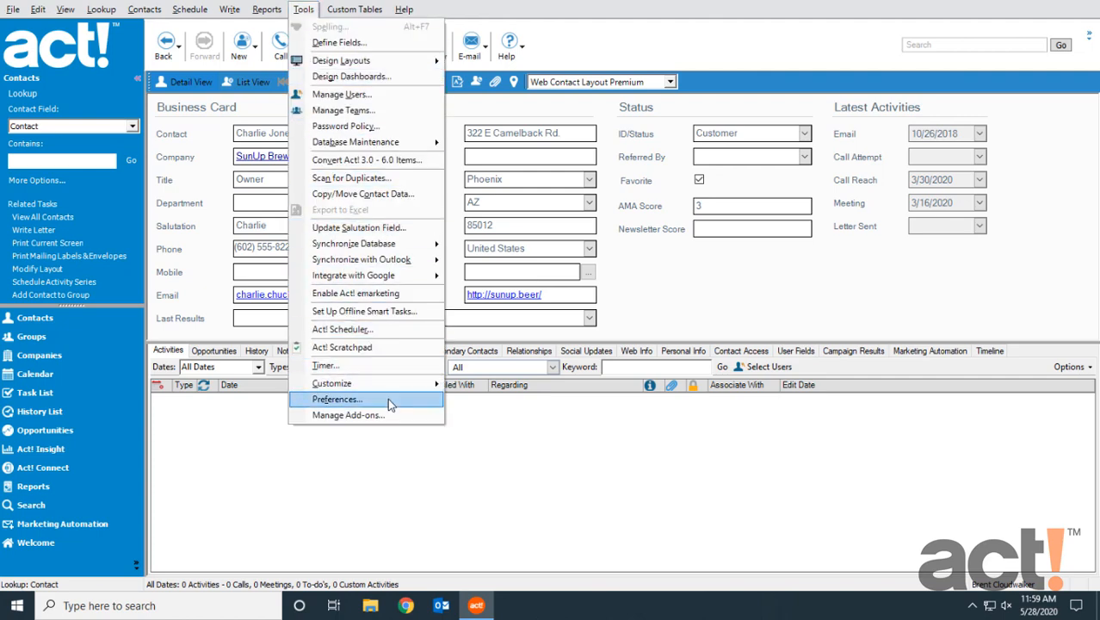
{"action": "left_click", "coordinate": [336, 399]}
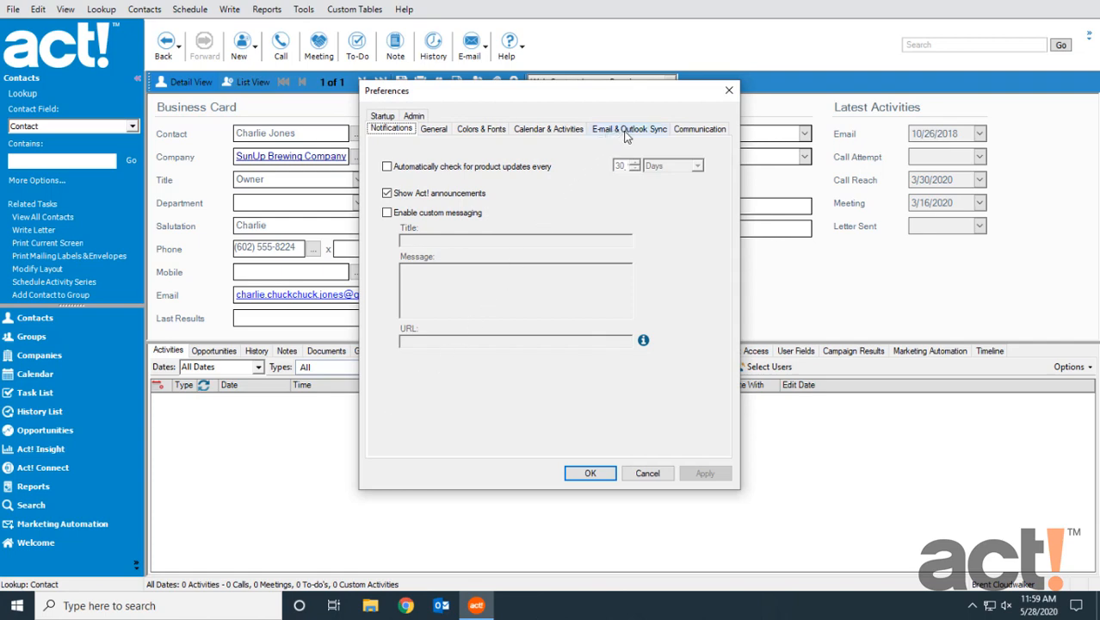
{"action": "left_click", "coordinate": [628, 128]}
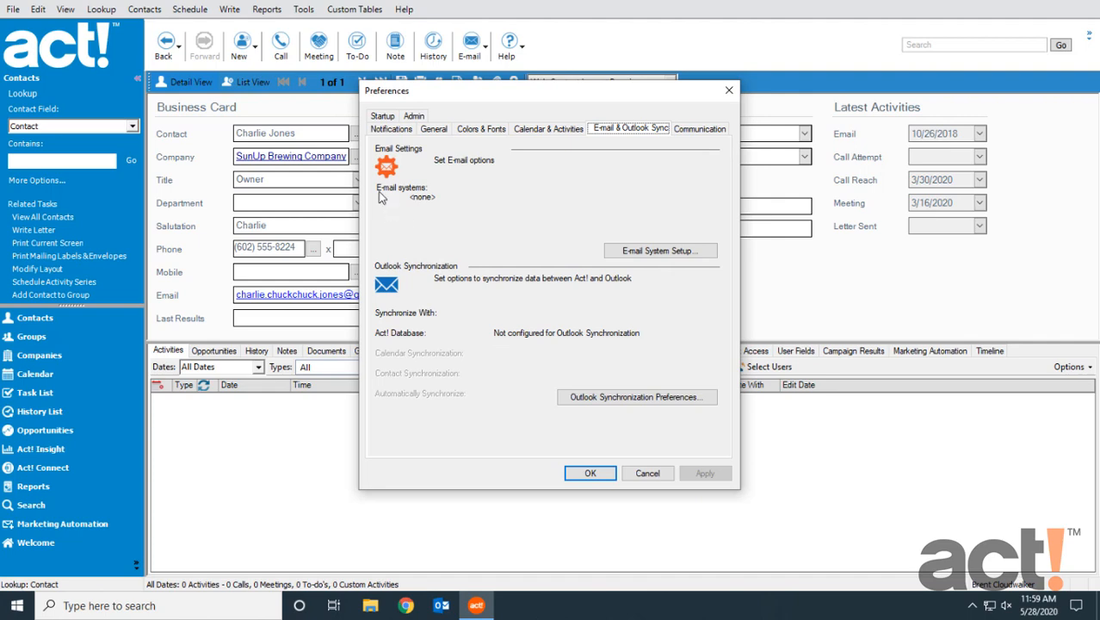
{"action": "mouse_move", "coordinate": [422, 206]}
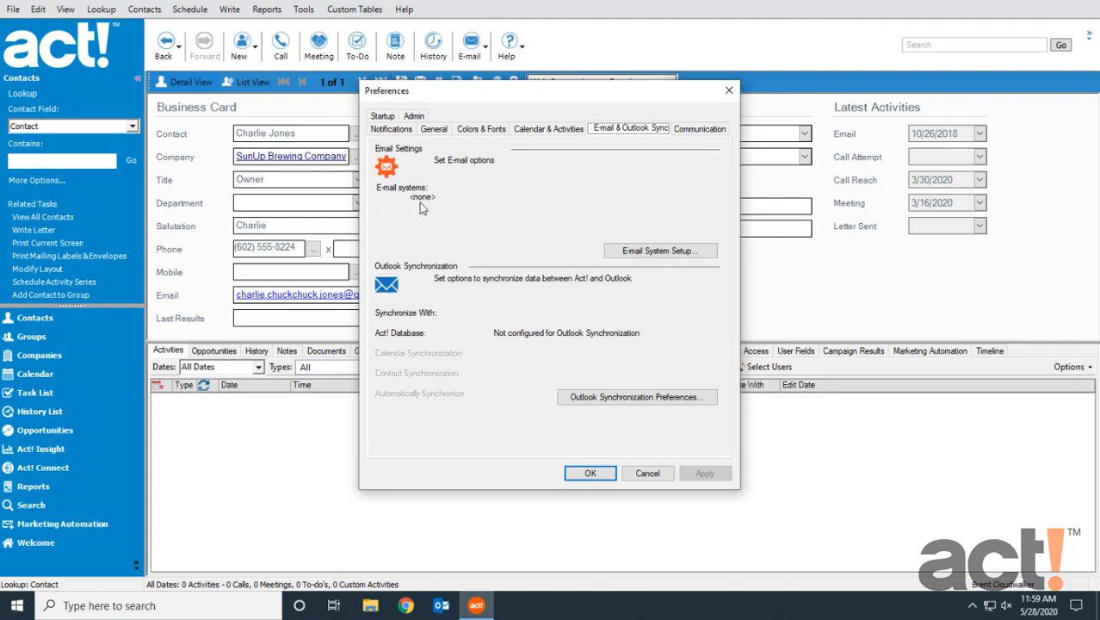
{"action": "mouse_move", "coordinate": [660, 250]}
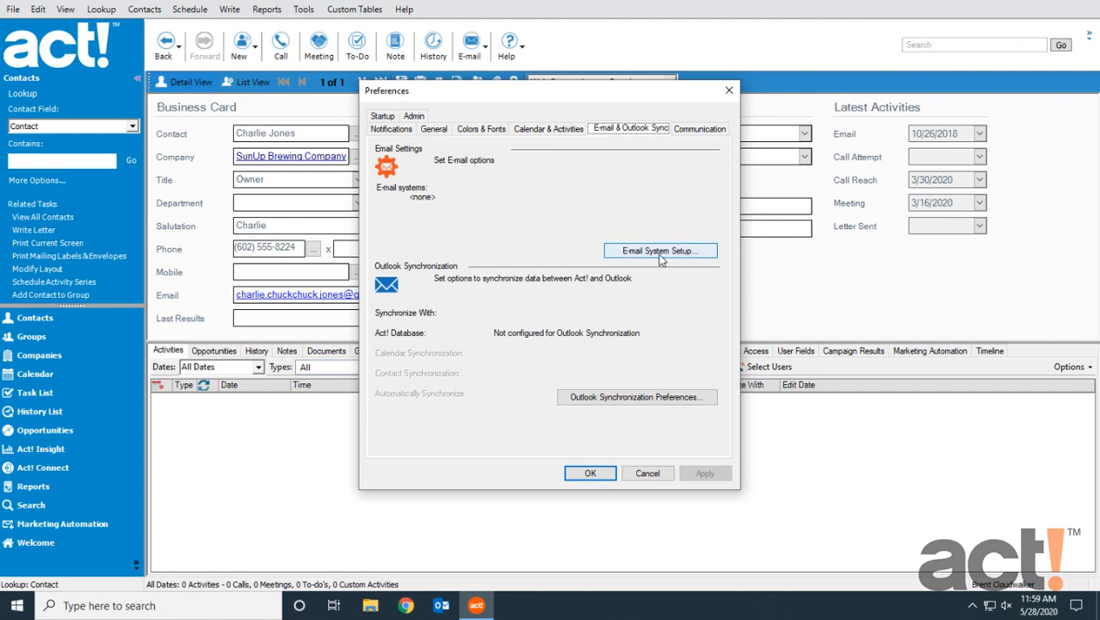
Launch E-mail System Setup and select Microsoft Outlook as the e-mail system
{"action": "left_click", "coordinate": [659, 250]}
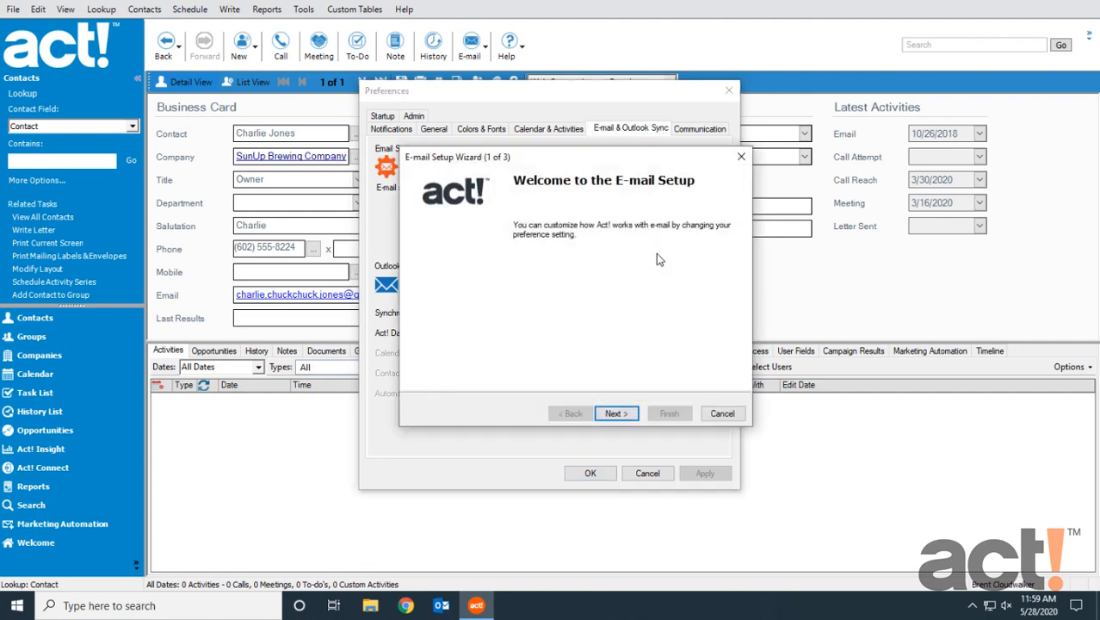
{"action": "left_click", "coordinate": [615, 413]}
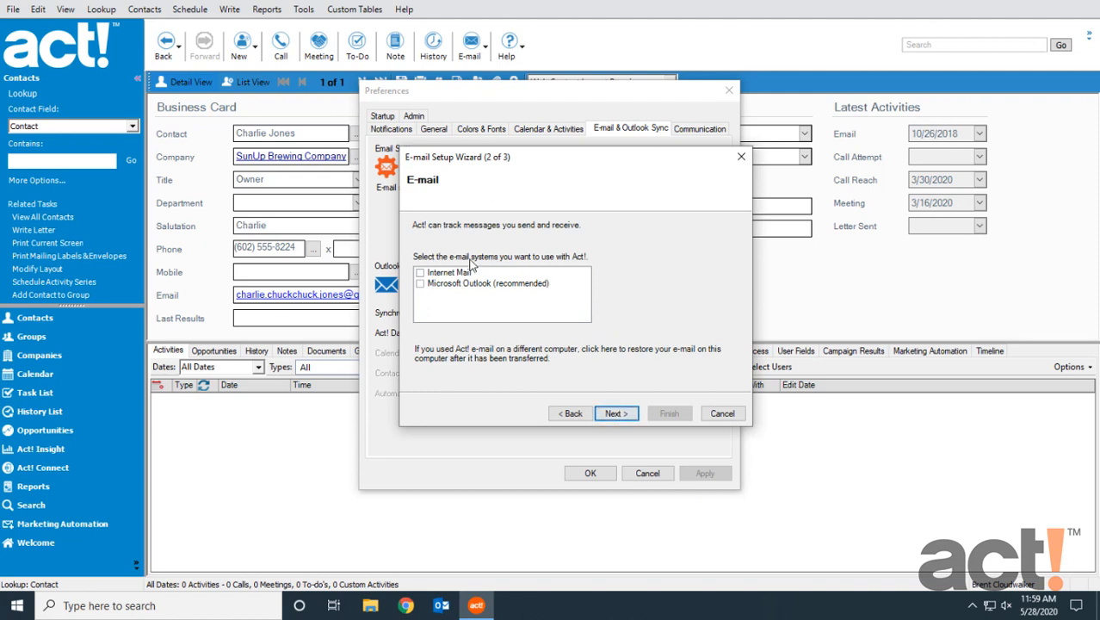
{"action": "mouse_move", "coordinate": [538, 273]}
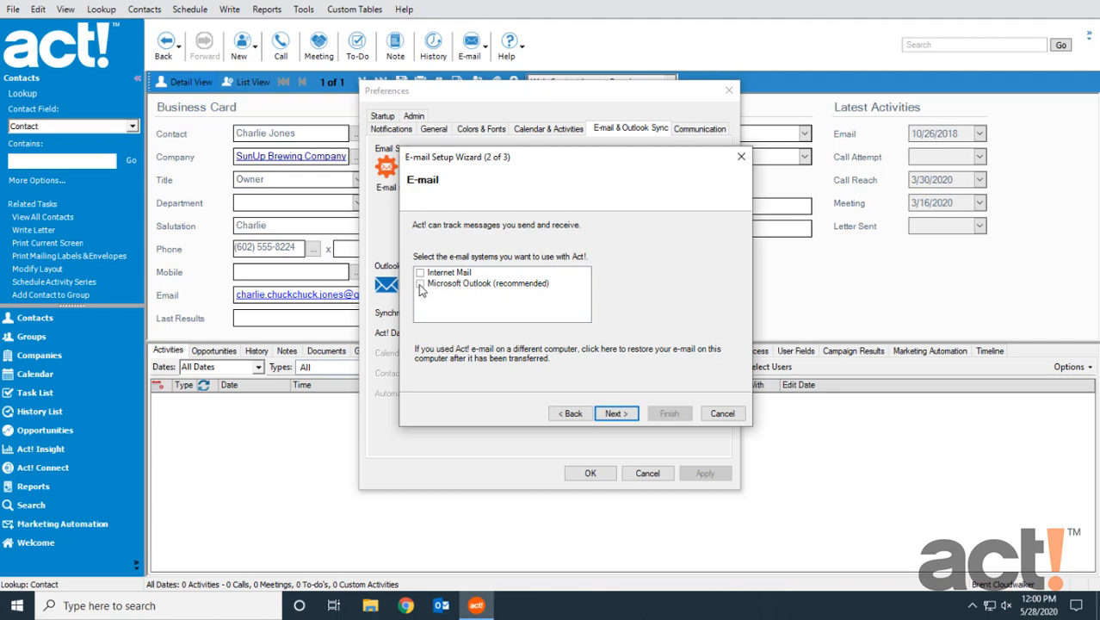
{"action": "left_click", "coordinate": [421, 283]}
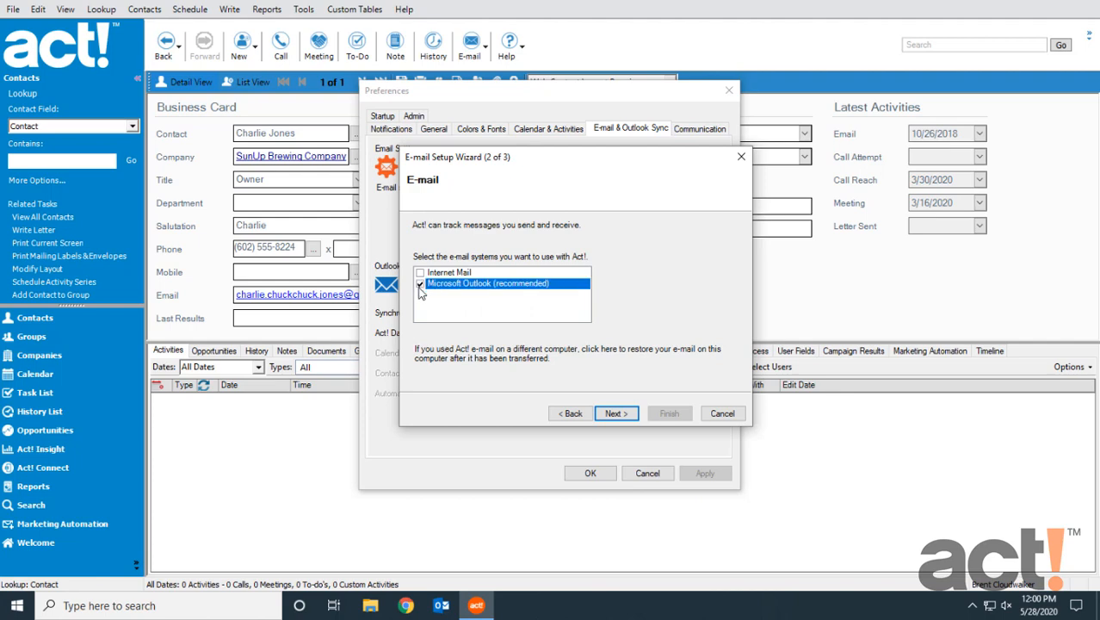
{"action": "mouse_move", "coordinate": [442, 301]}
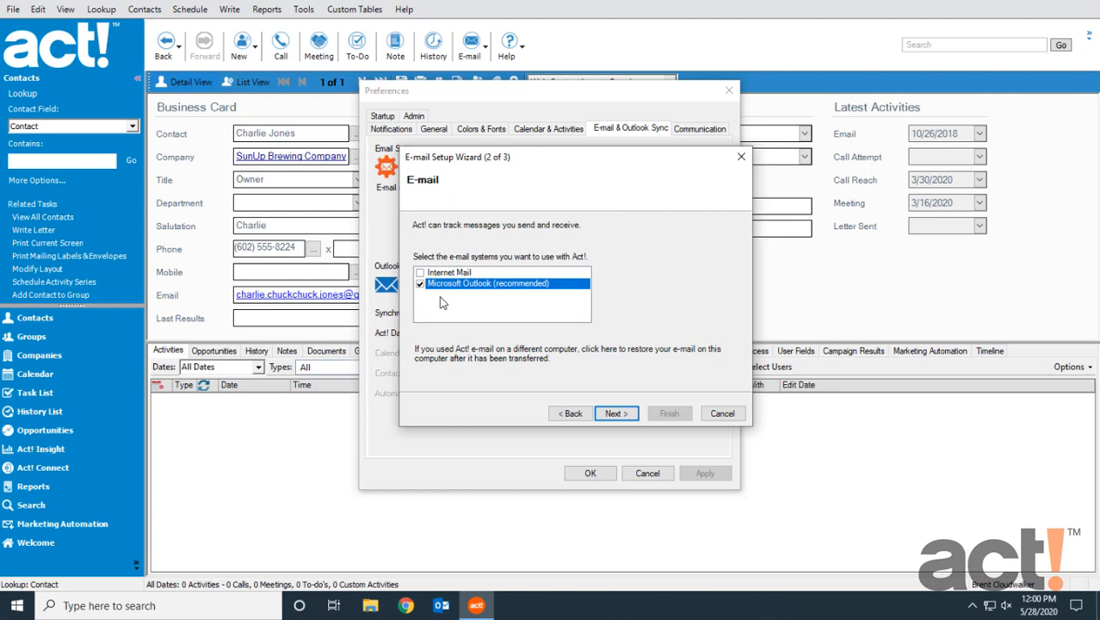
{"action": "left_click", "coordinate": [615, 413]}
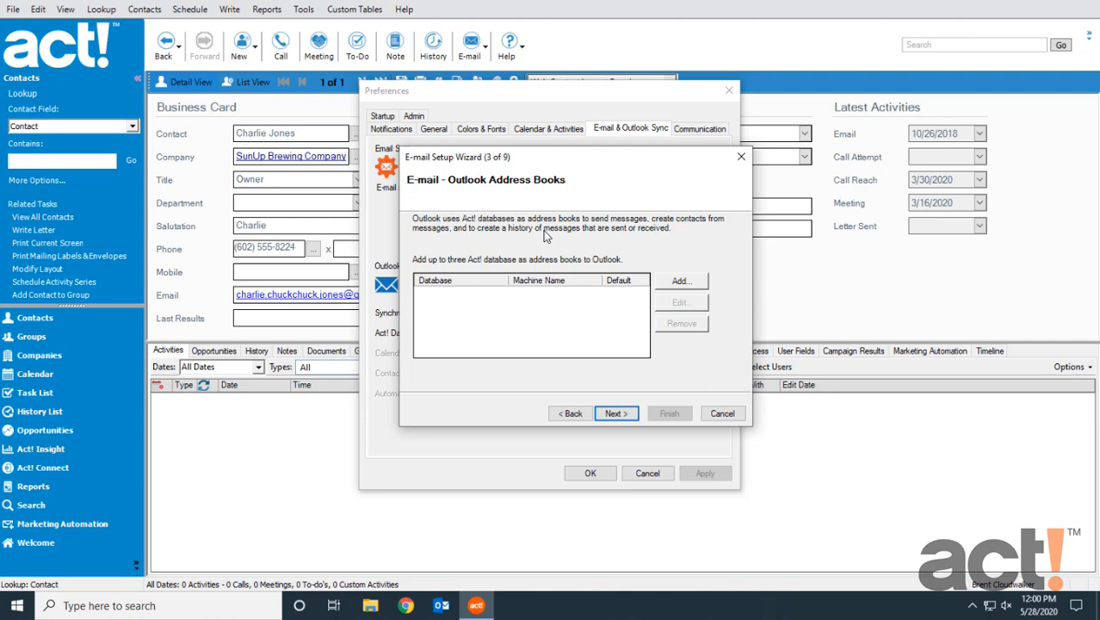
{"action": "mouse_move", "coordinate": [522, 272]}
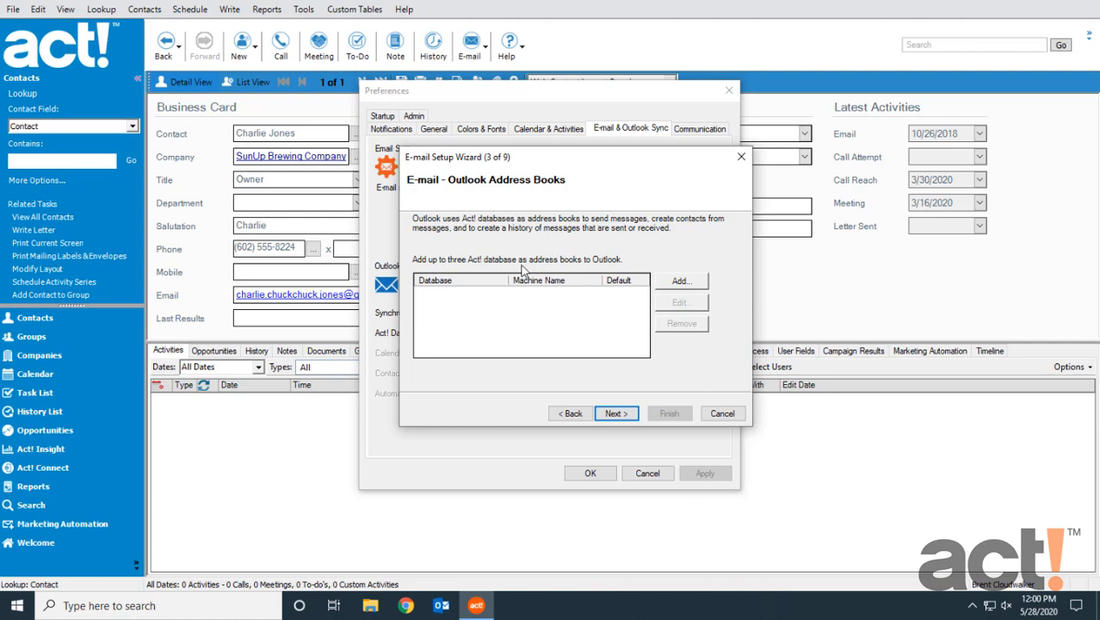
{"action": "mouse_move", "coordinate": [606, 270]}
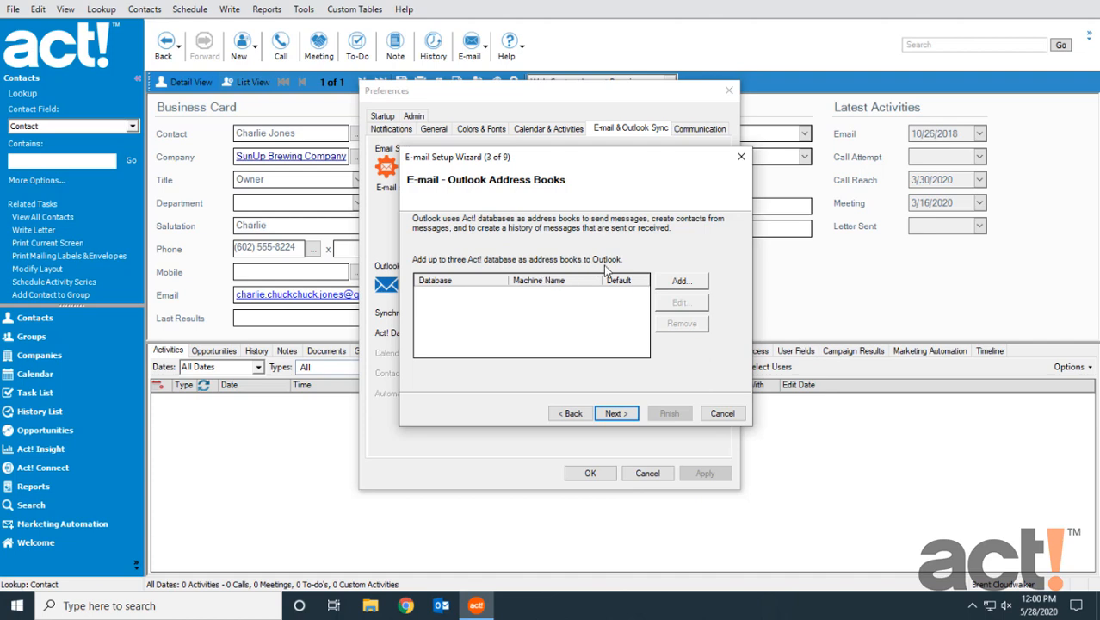
Add the Cloudwalker database as an Outlook address book with its password, adjusting Default
{"action": "left_click", "coordinate": [680, 281]}
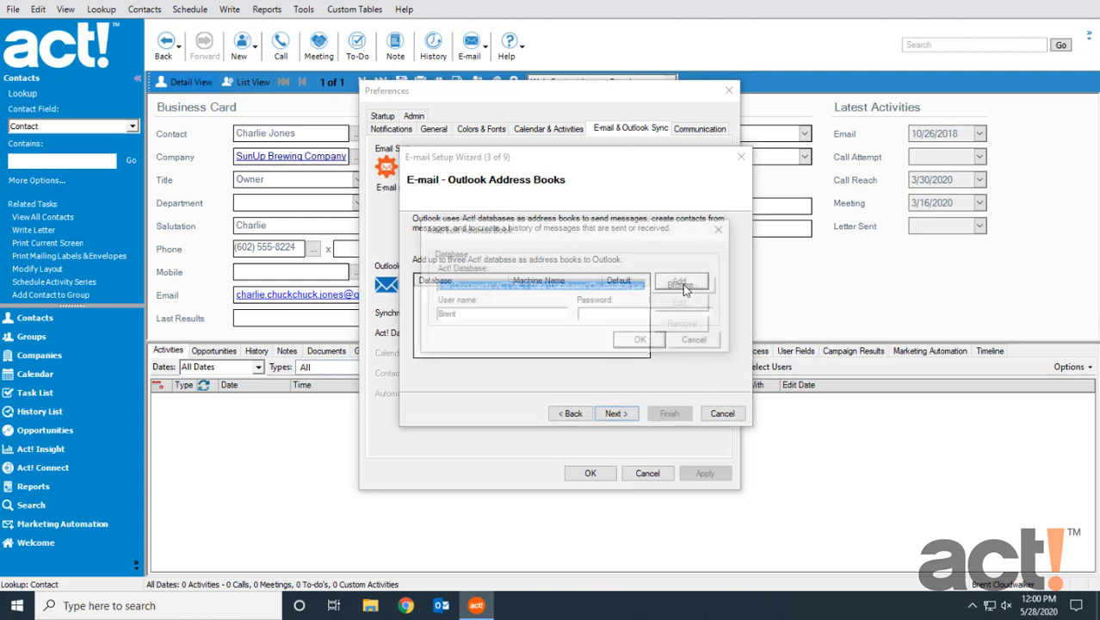
{"action": "left_click", "coordinate": [681, 283]}
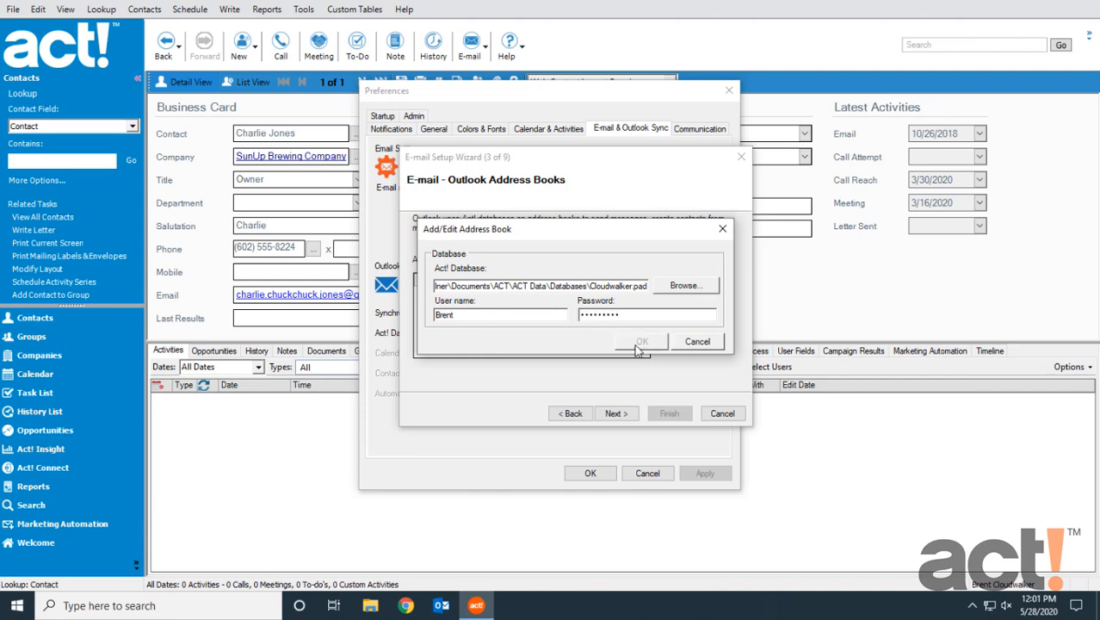
{"action": "left_click", "coordinate": [641, 341]}
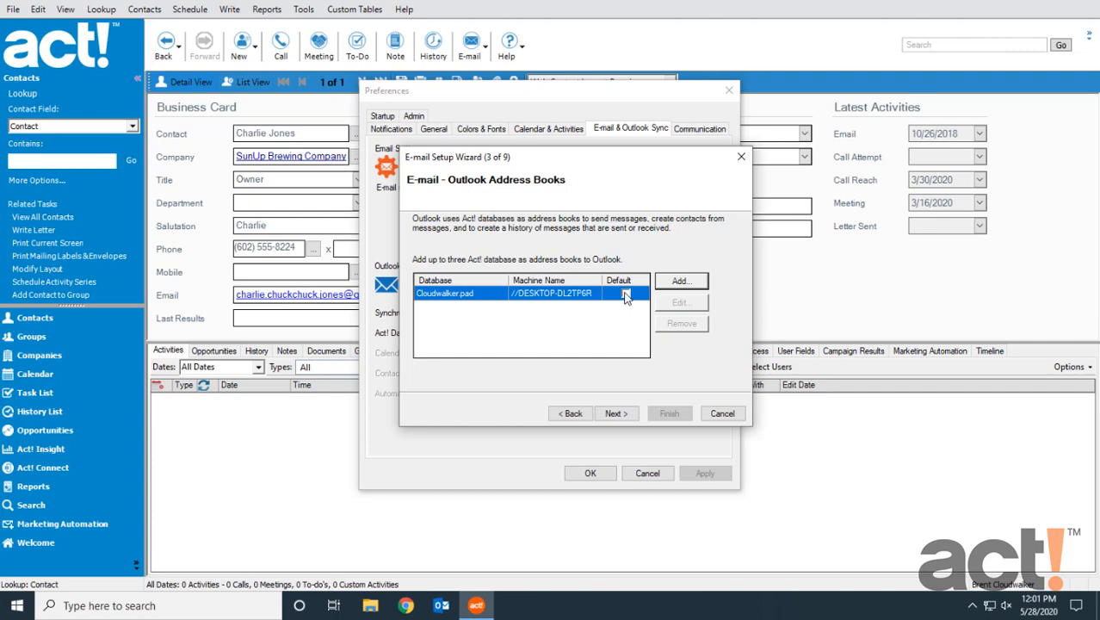
{"action": "left_click", "coordinate": [626, 293]}
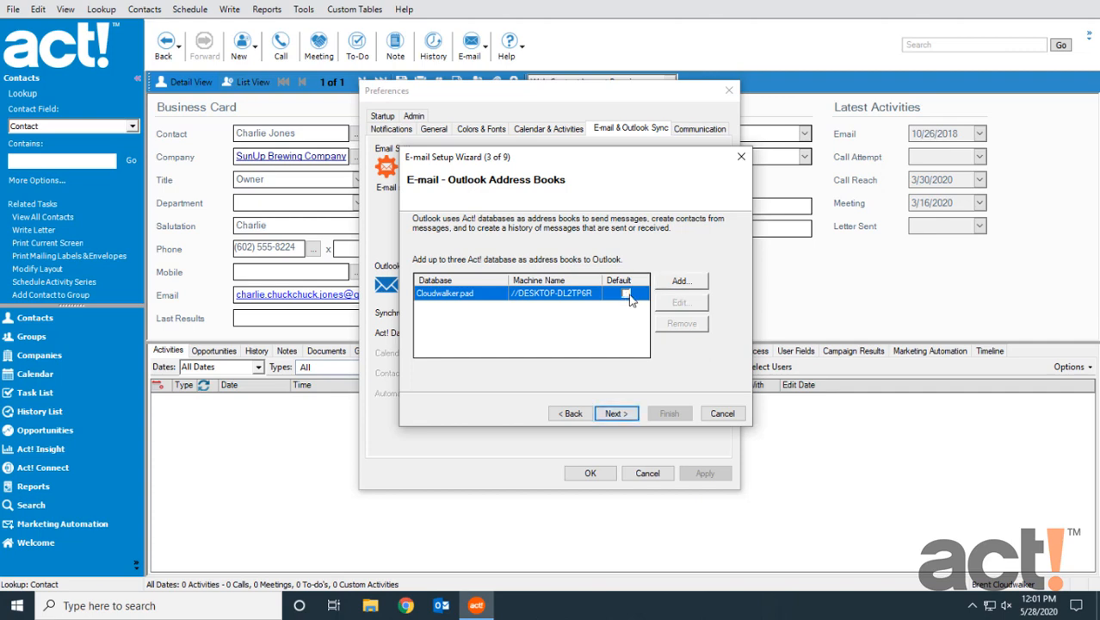
{"action": "mouse_move", "coordinate": [623, 357]}
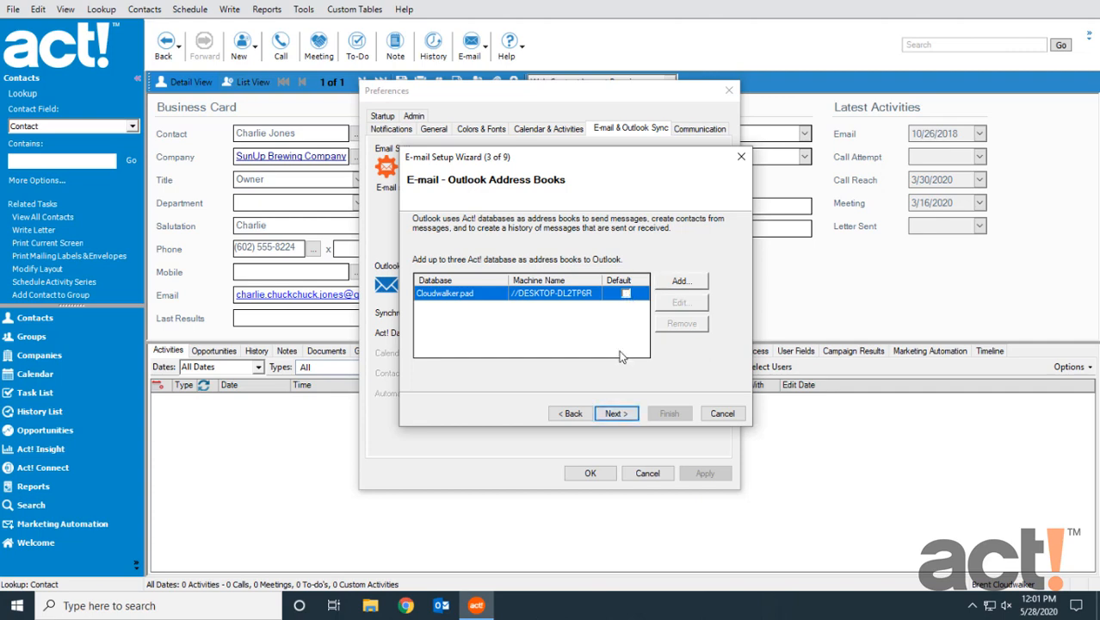
{"action": "left_click", "coordinate": [616, 413]}
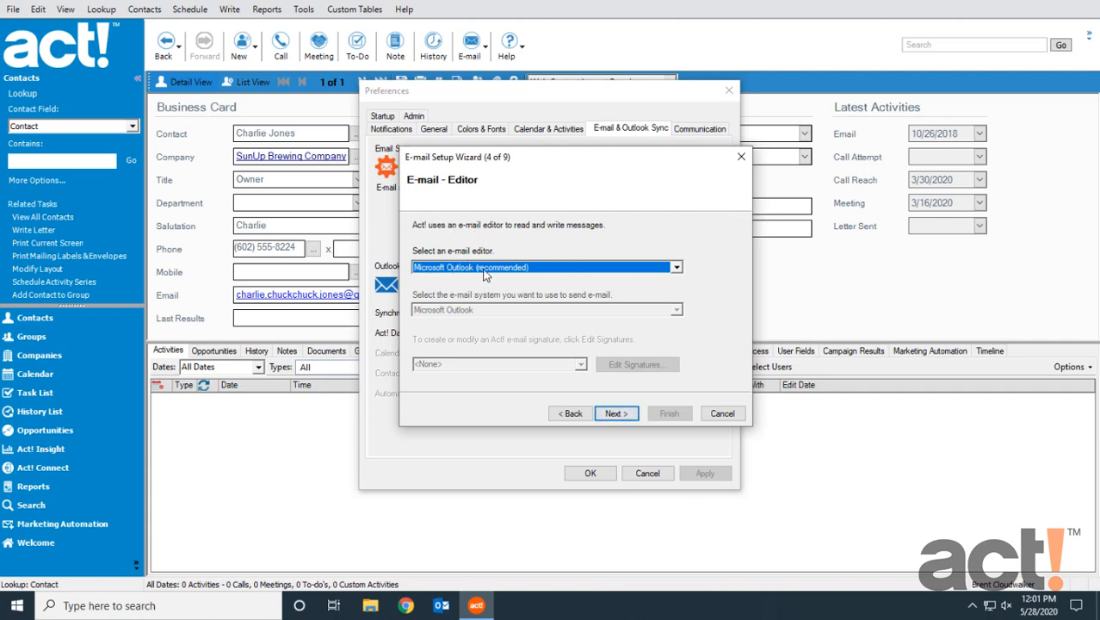
Keep Outlook as editor and record subject and message for sent e-mails
{"action": "left_click", "coordinate": [613, 413]}
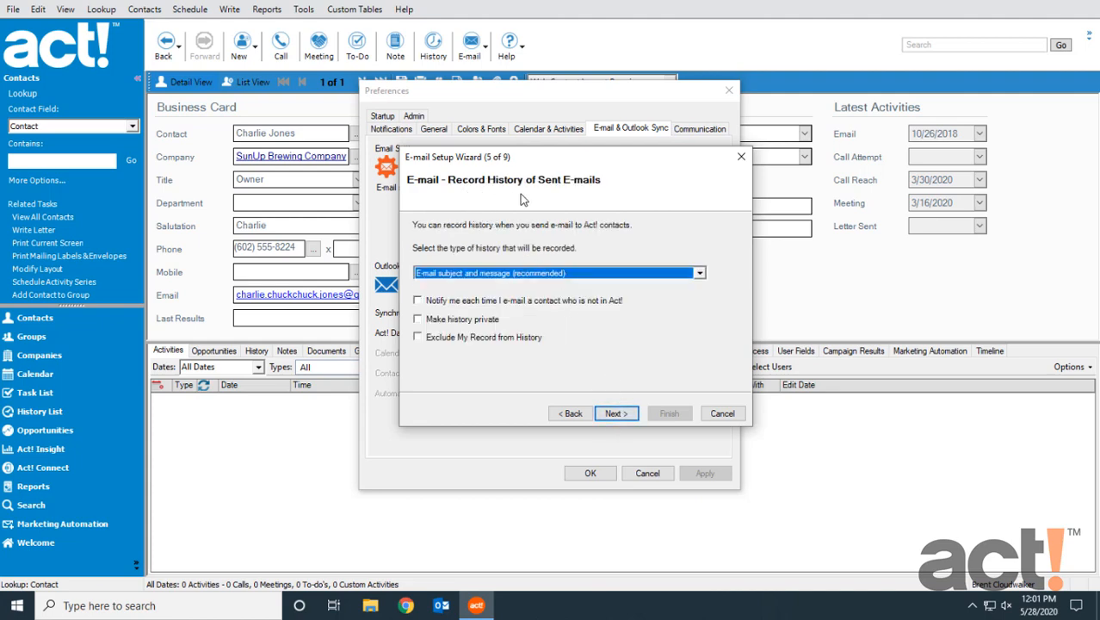
{"action": "mouse_move", "coordinate": [598, 241]}
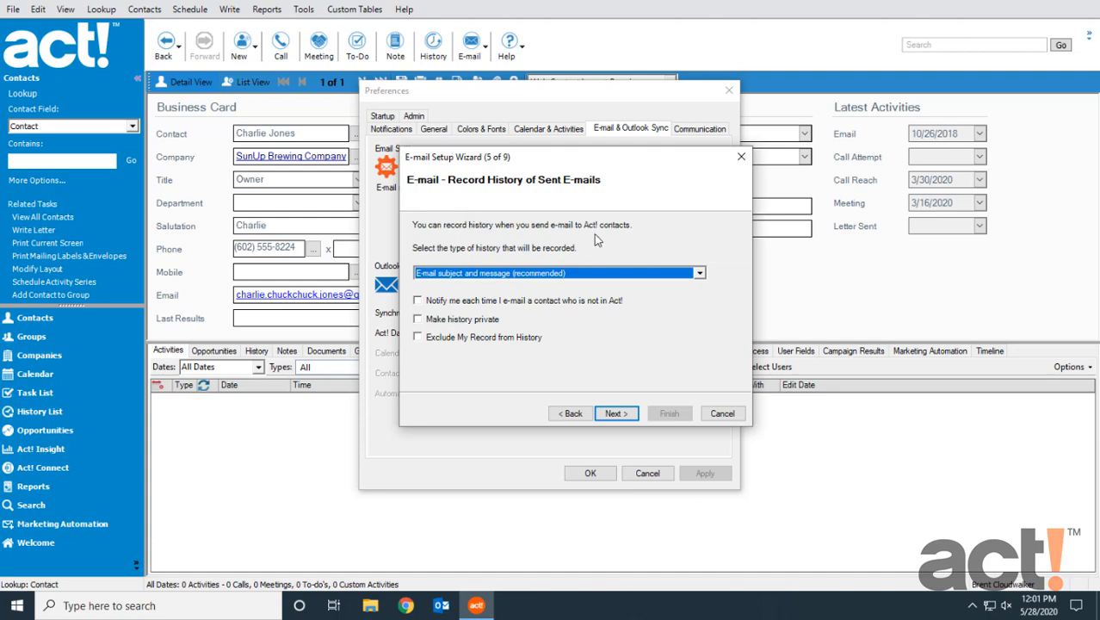
{"action": "mouse_move", "coordinate": [622, 263]}
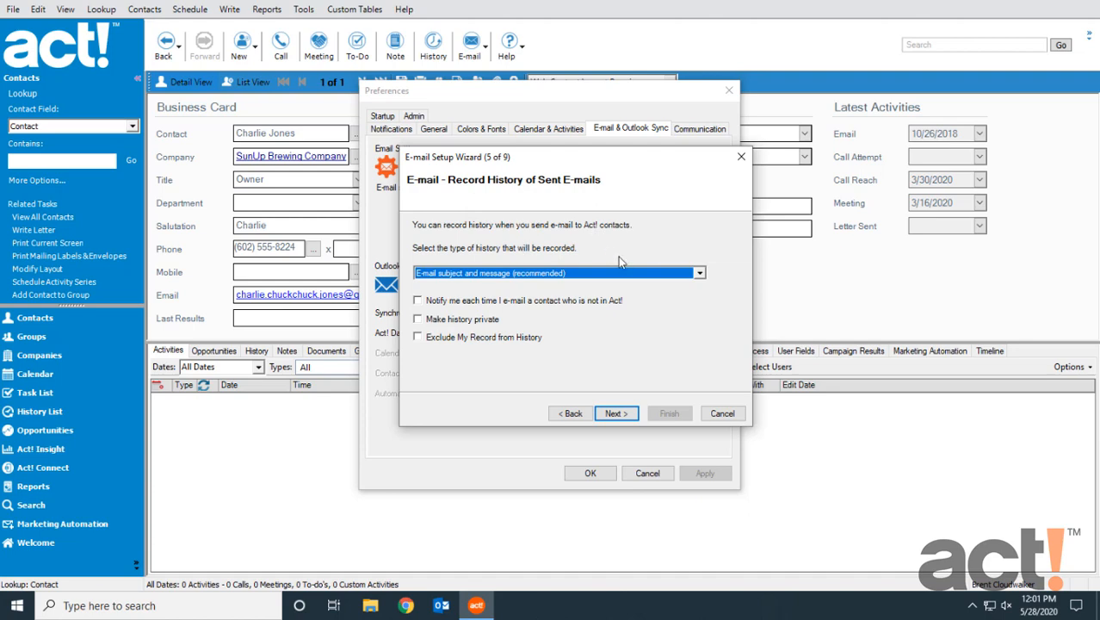
{"action": "left_click", "coordinate": [698, 273]}
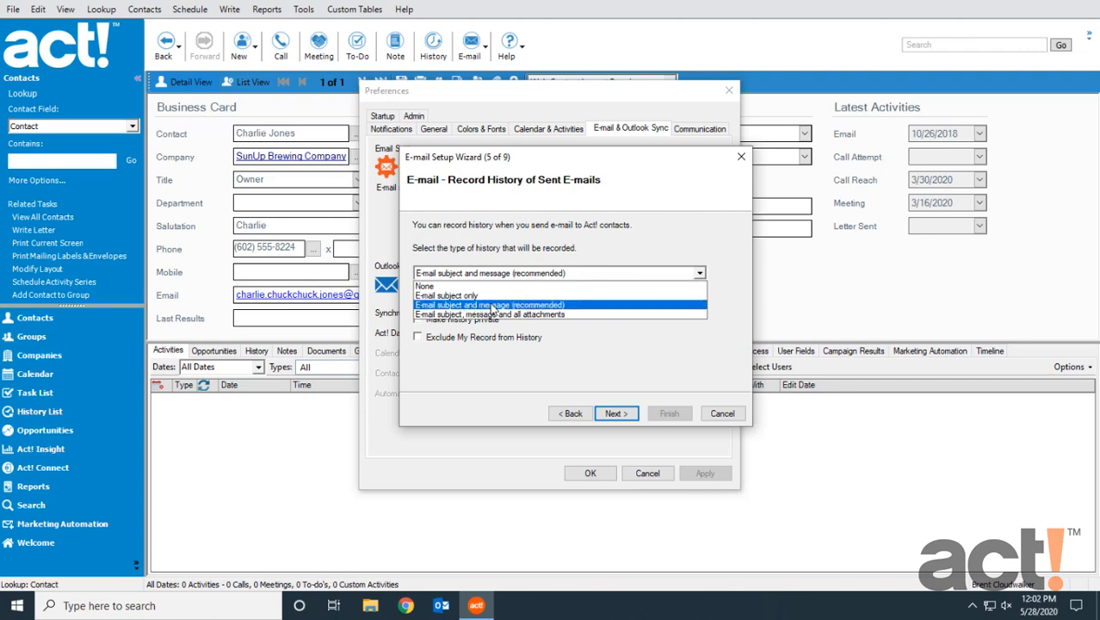
{"action": "left_click", "coordinate": [489, 305]}
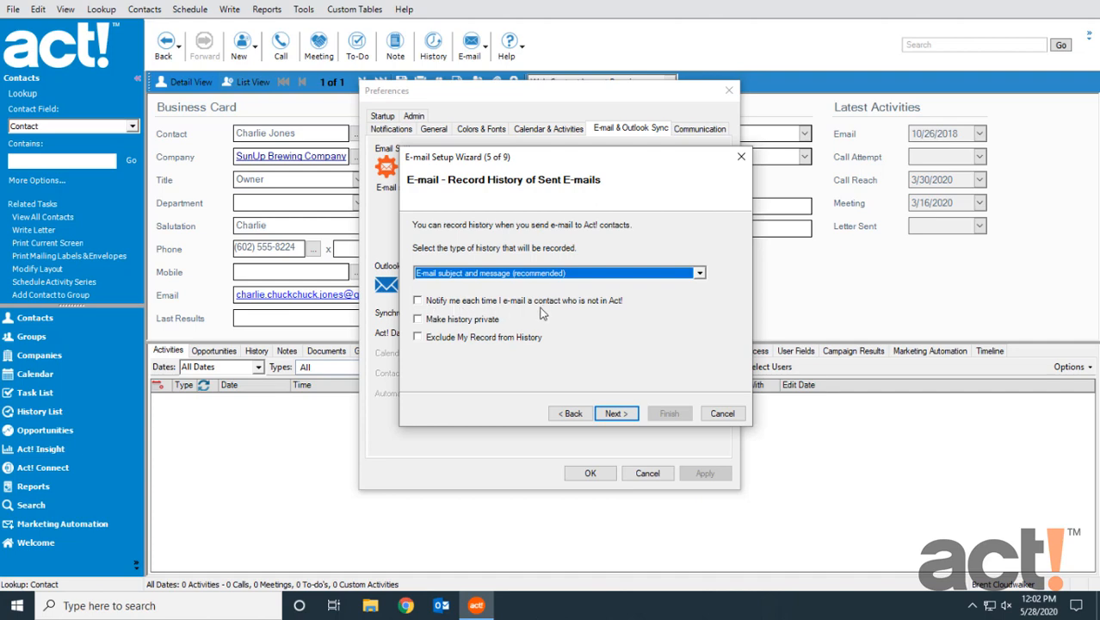
{"action": "mouse_move", "coordinate": [605, 307]}
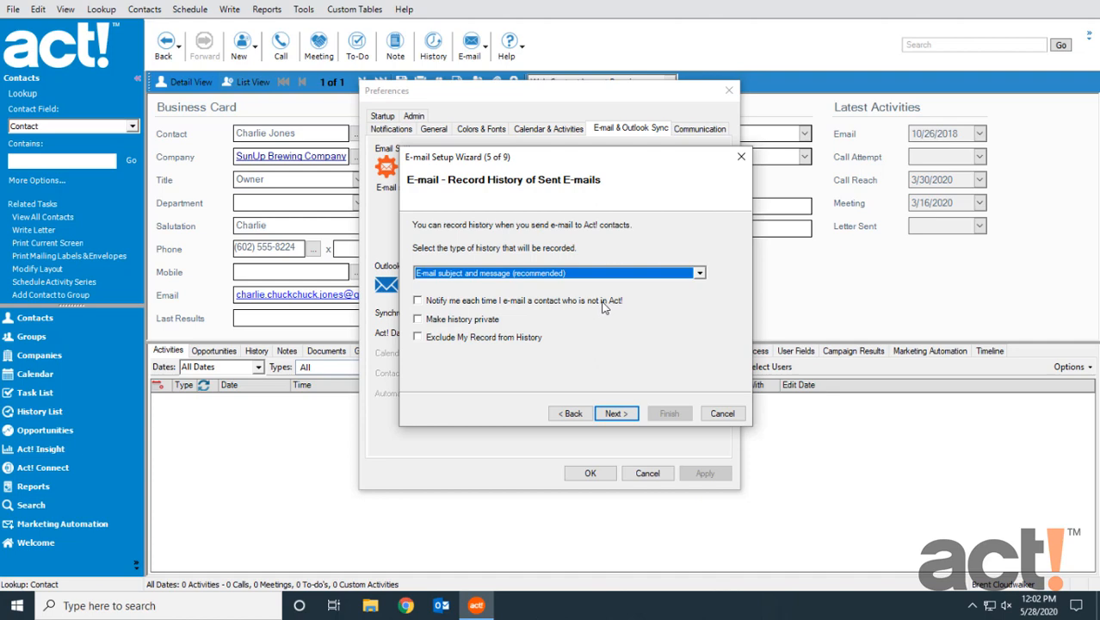
{"action": "mouse_move", "coordinate": [422, 308]}
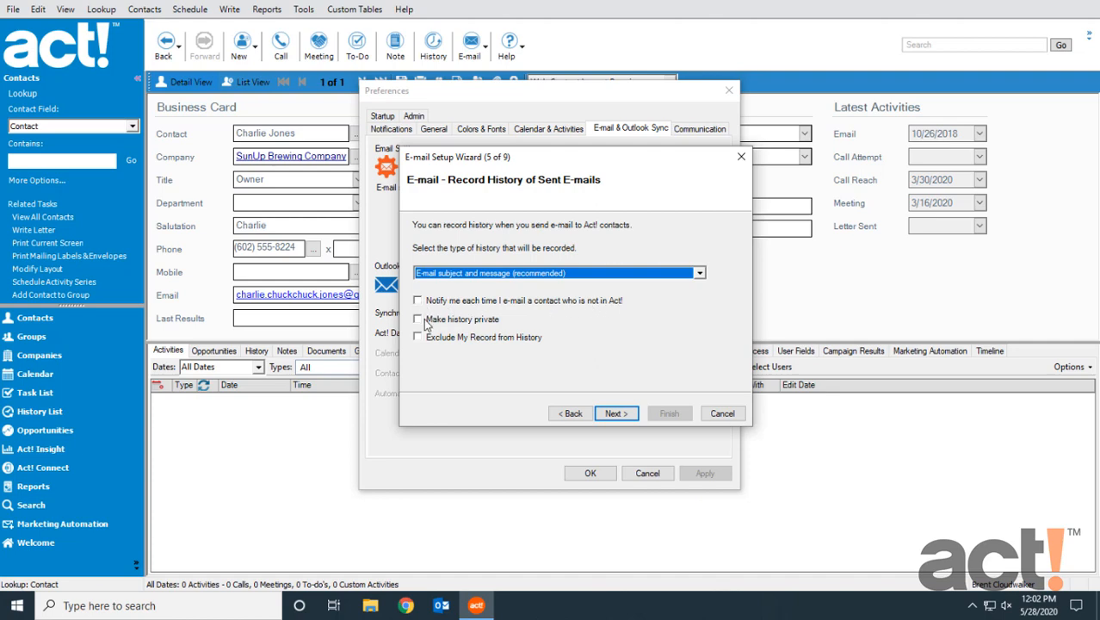
{"action": "mouse_move", "coordinate": [436, 341]}
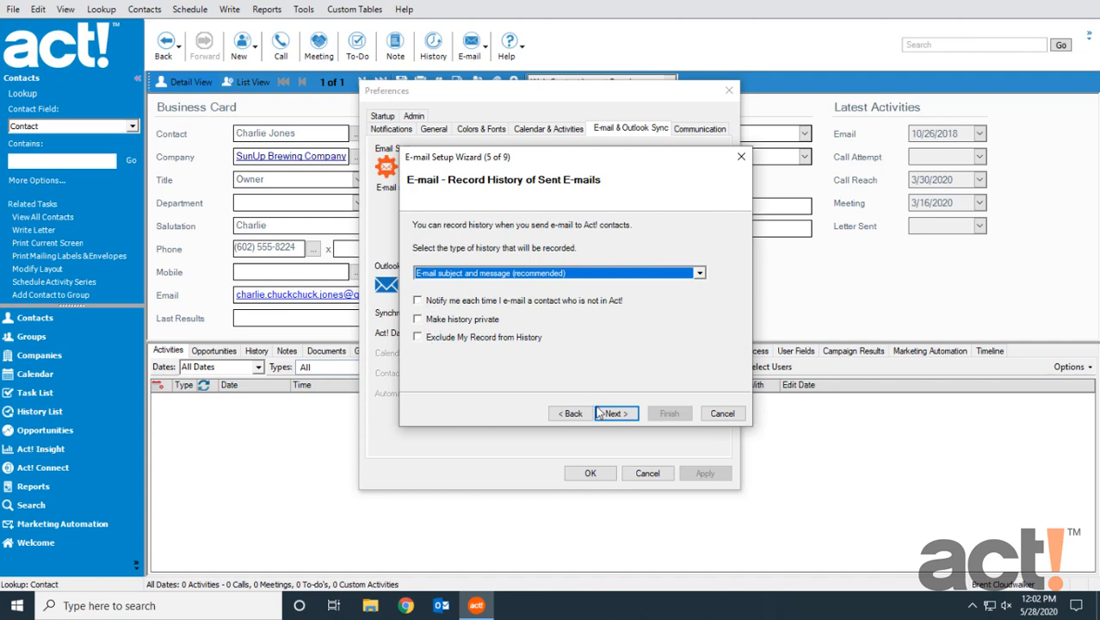
Change received e-mail history from None to 'E-mail subject and message (recommended)'
{"action": "left_click", "coordinate": [615, 413]}
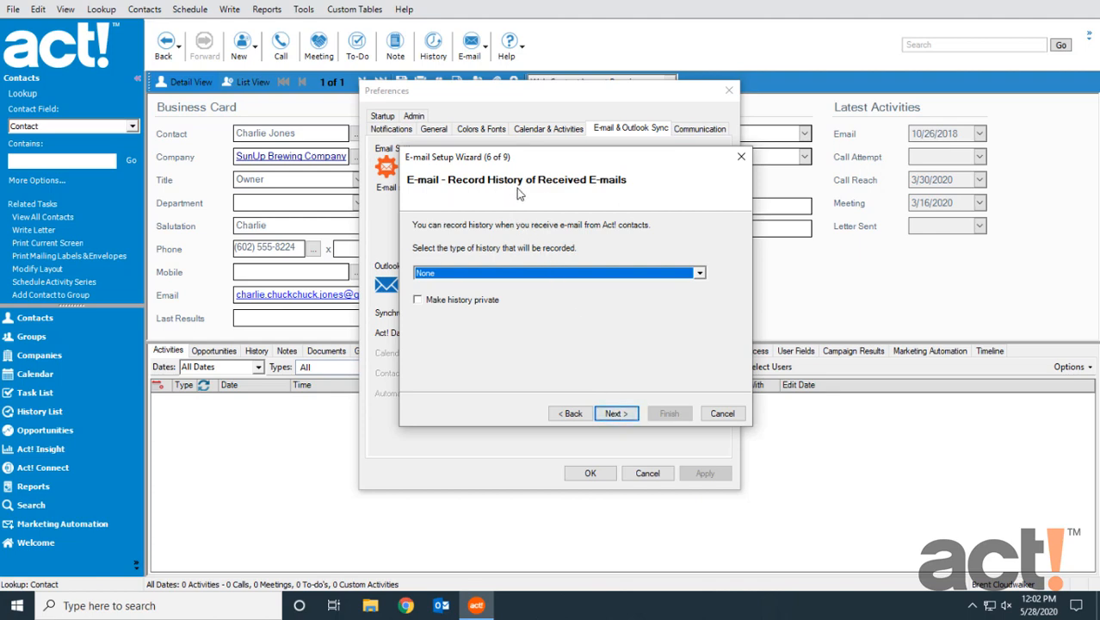
{"action": "mouse_move", "coordinate": [562, 193]}
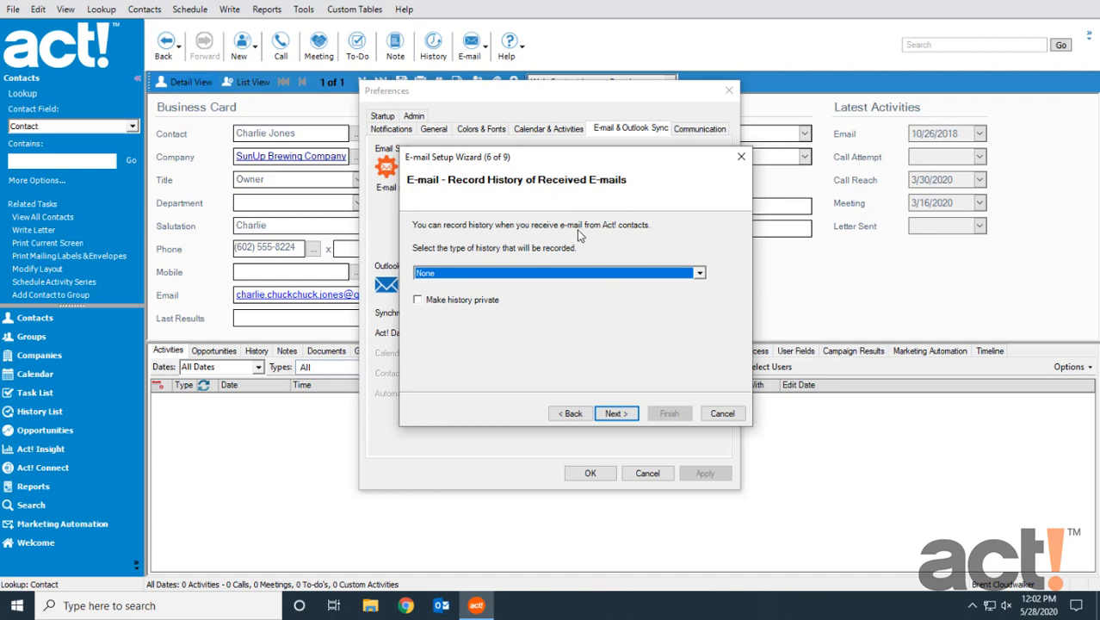
{"action": "mouse_move", "coordinate": [563, 278]}
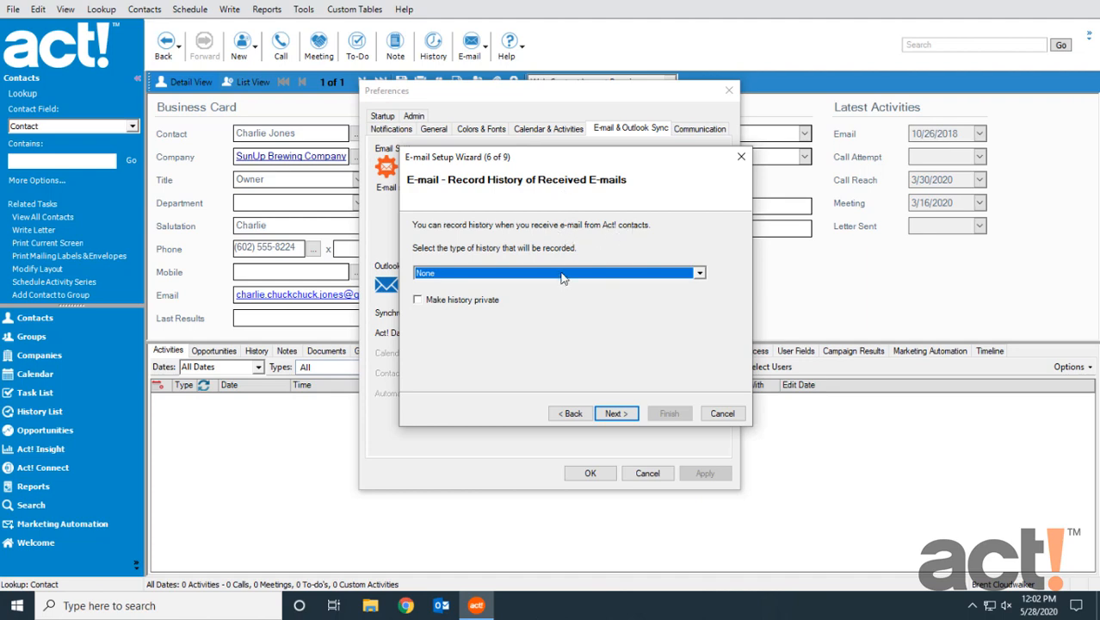
{"action": "left_click", "coordinate": [698, 273]}
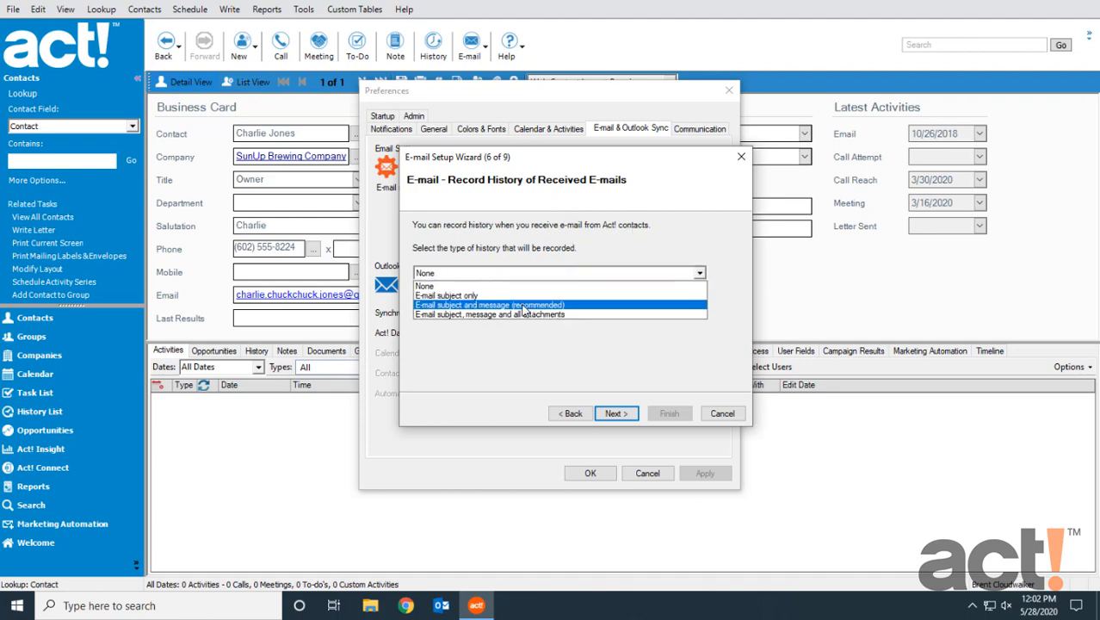
{"action": "left_click", "coordinate": [489, 305]}
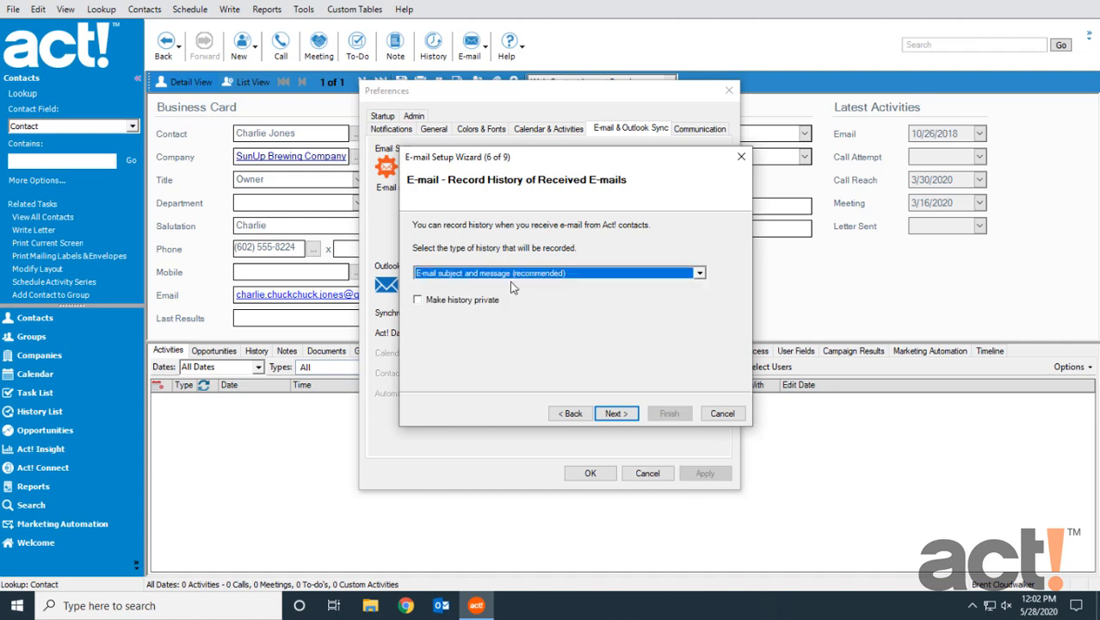
{"action": "left_click", "coordinate": [615, 413]}
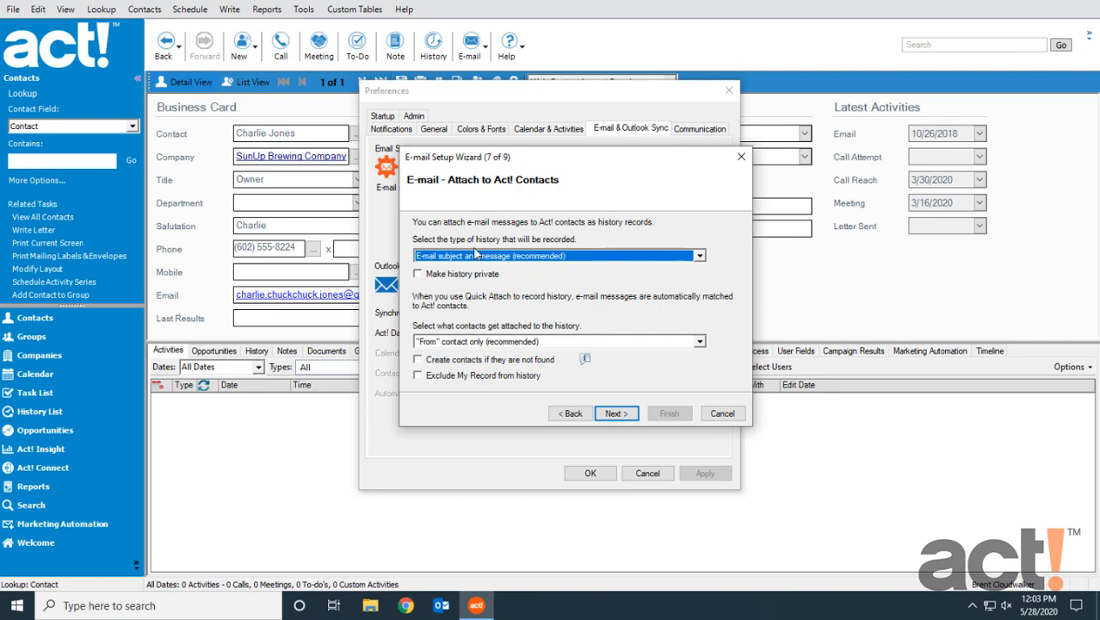
{"action": "mouse_move", "coordinate": [441, 269]}
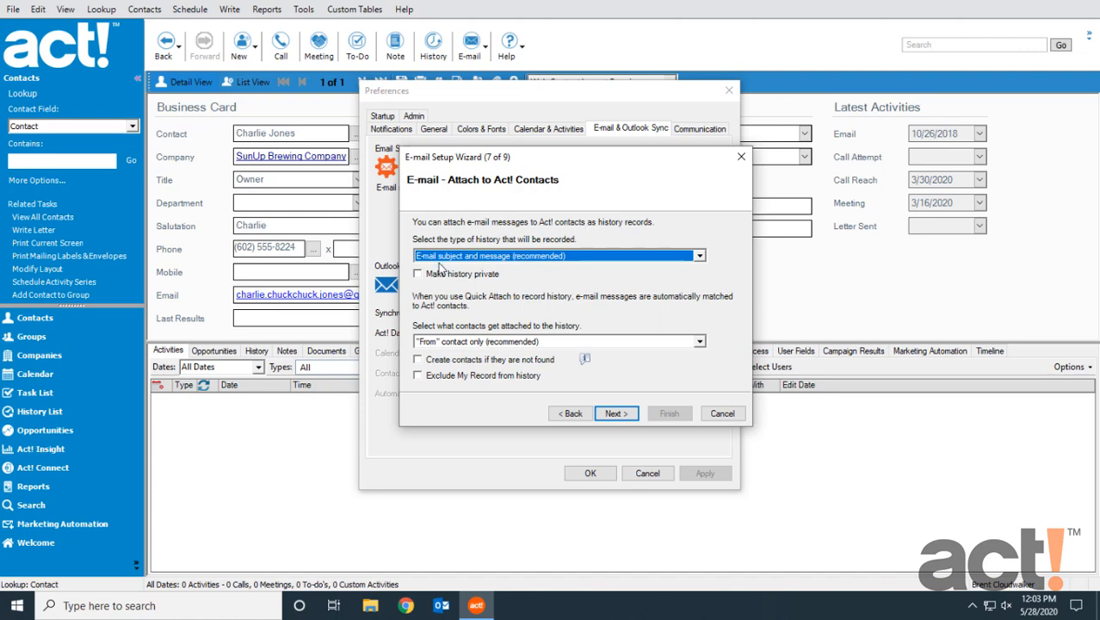
{"action": "mouse_move", "coordinate": [512, 269]}
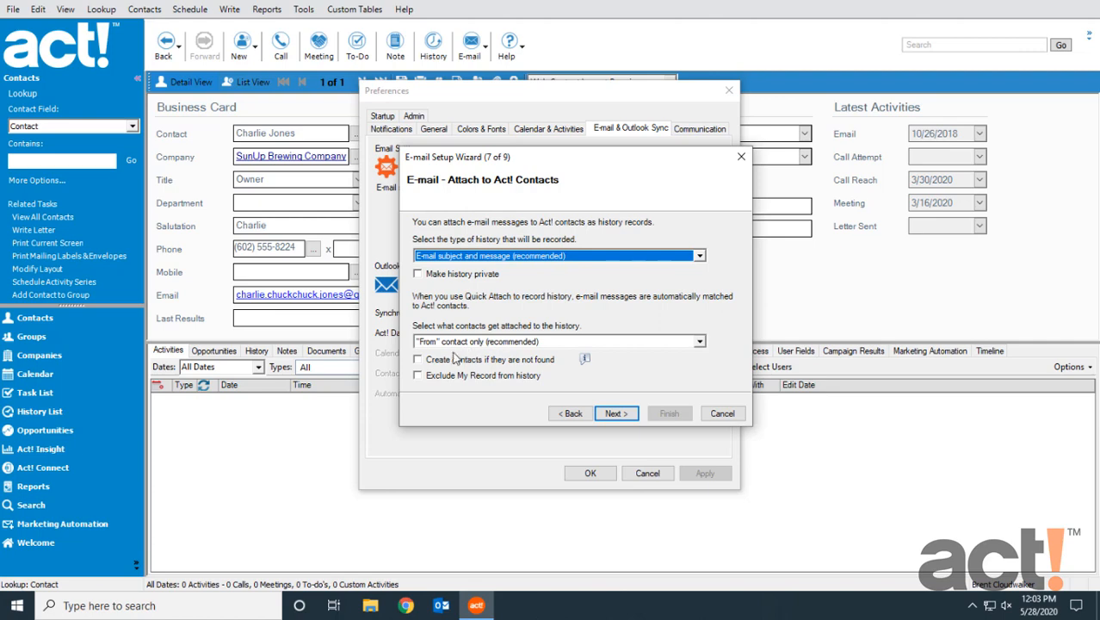
{"action": "mouse_move", "coordinate": [521, 372]}
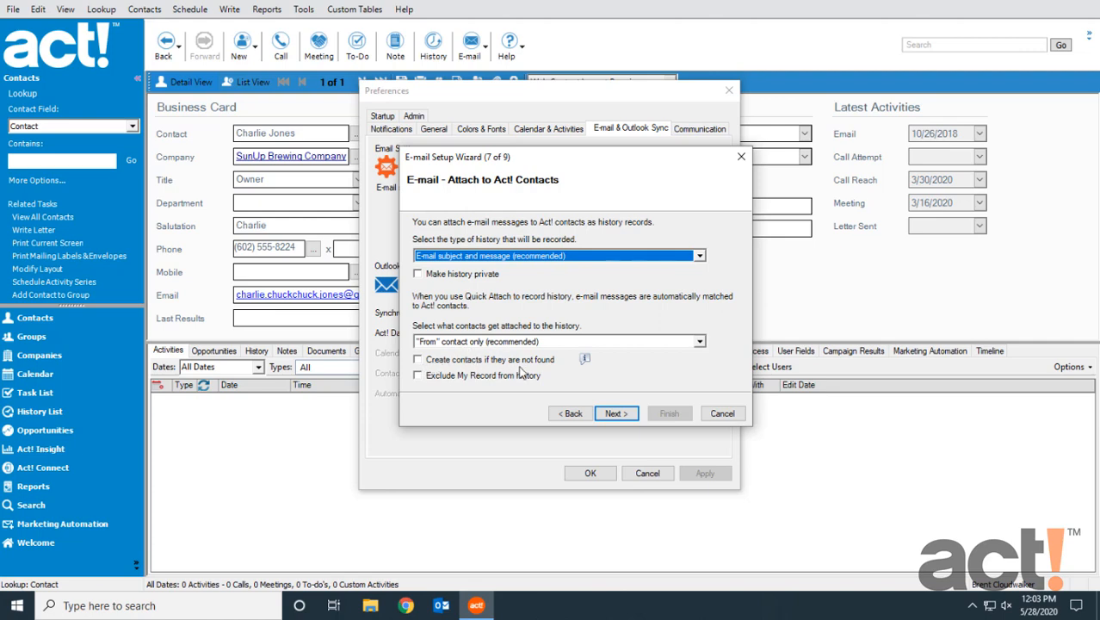
{"action": "mouse_move", "coordinate": [575, 382]}
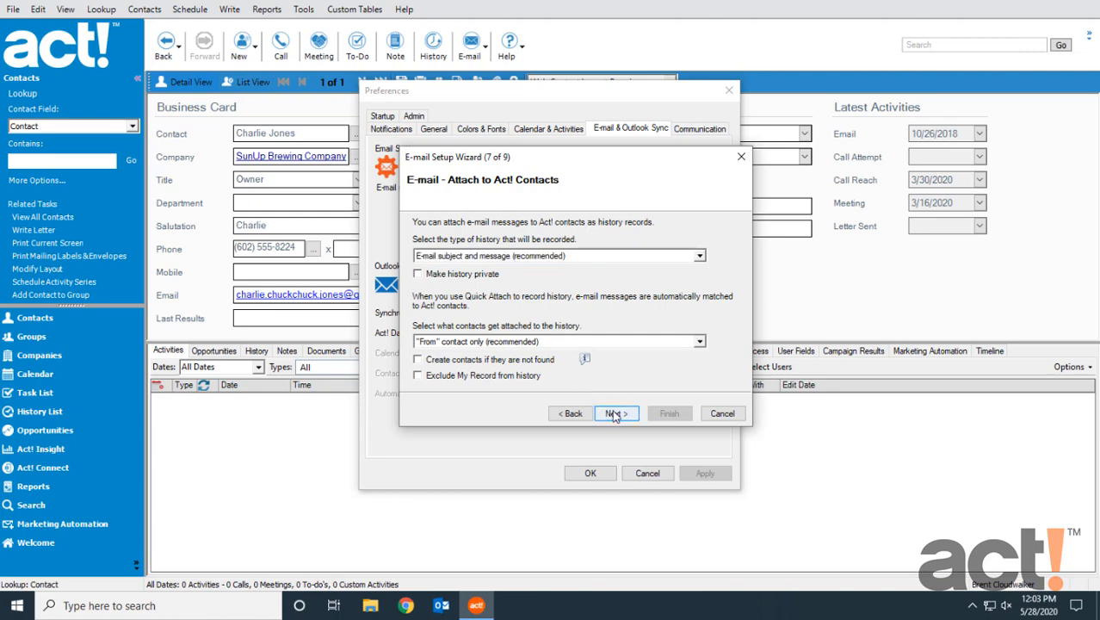
Accept the default Attach to Act! Contacts settings and continue
{"action": "left_click", "coordinate": [614, 413]}
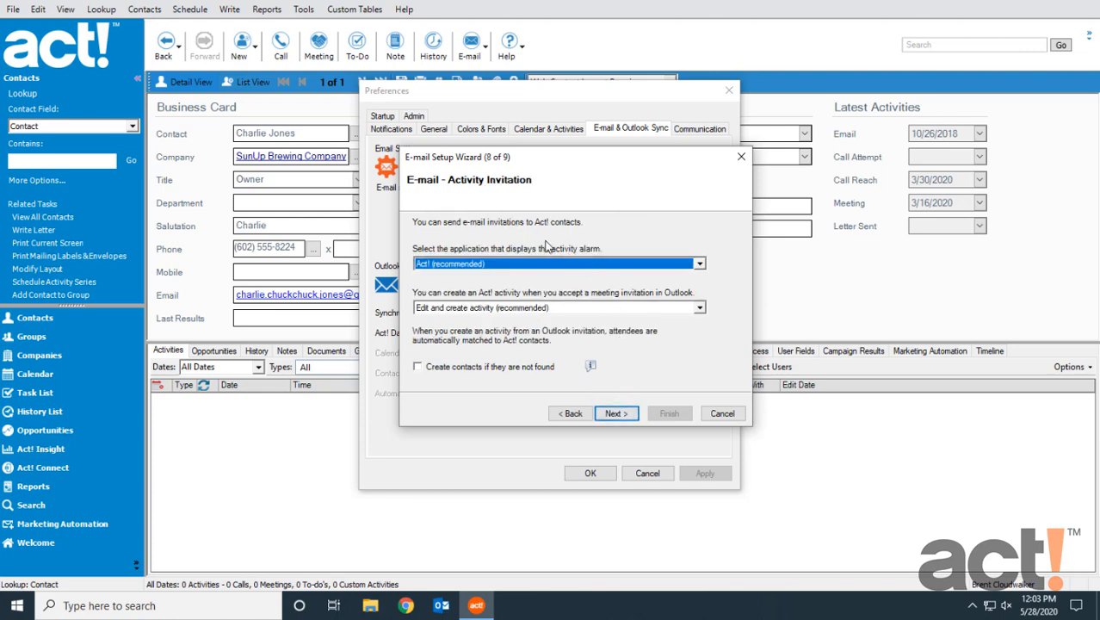
{"action": "mouse_move", "coordinate": [499, 236]}
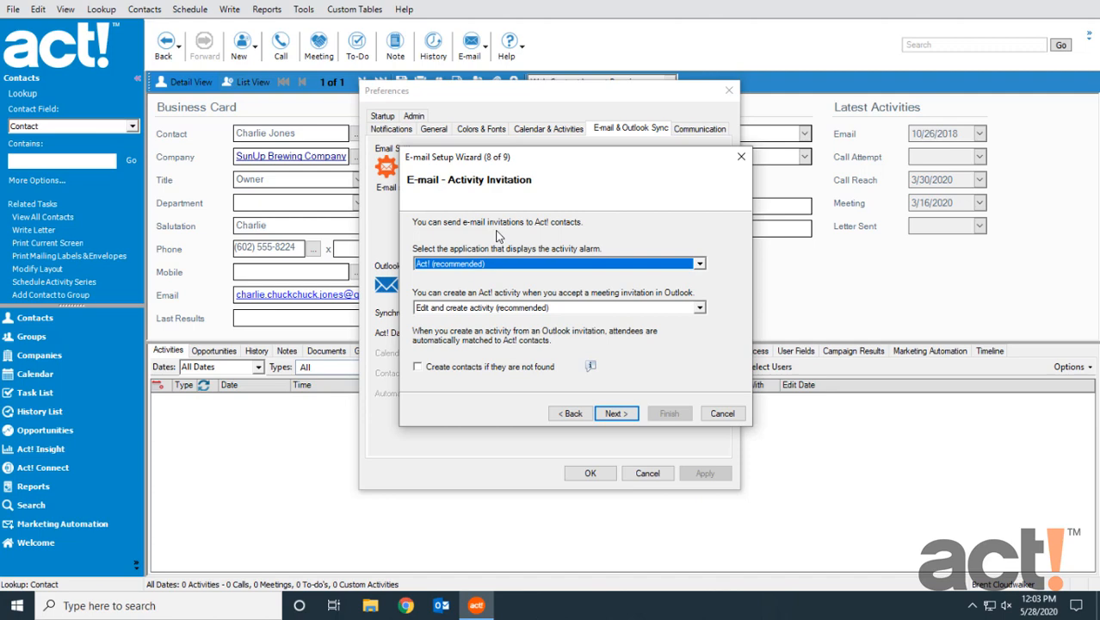
Keep 'Act! (recommended)' as the activity alarm application and advance to the last page
{"action": "left_click", "coordinate": [697, 263]}
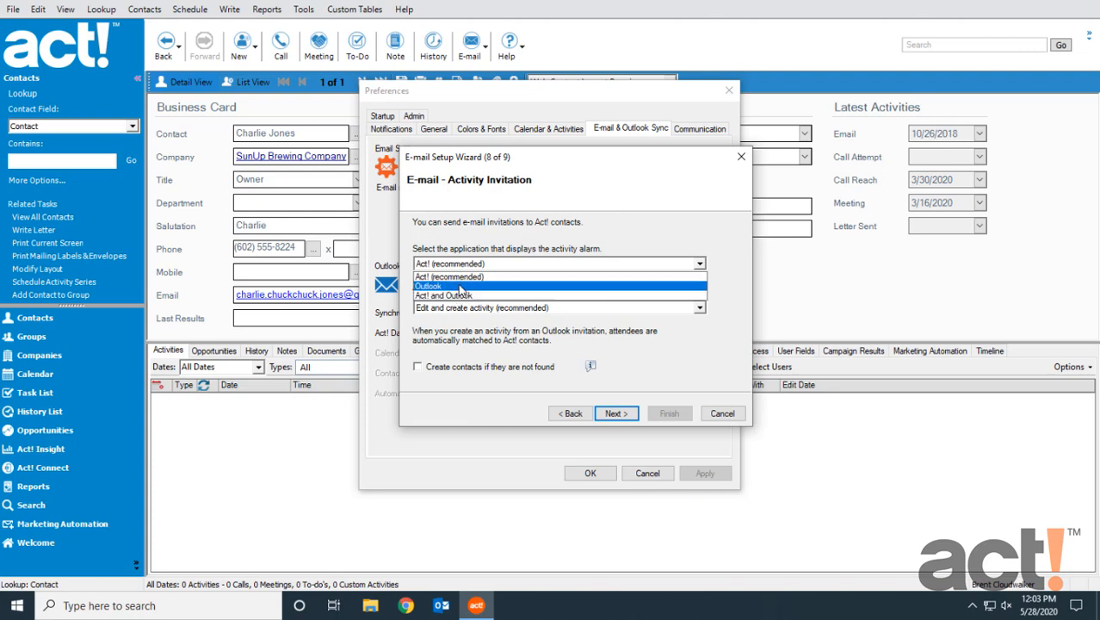
{"action": "left_click", "coordinate": [448, 263]}
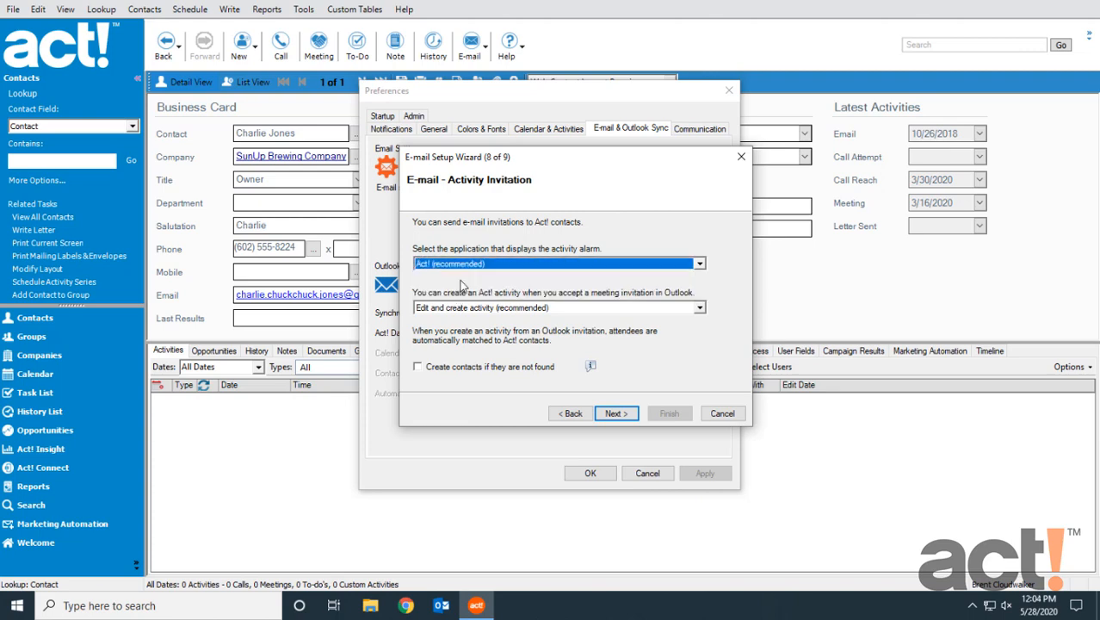
{"action": "mouse_move", "coordinate": [655, 306]}
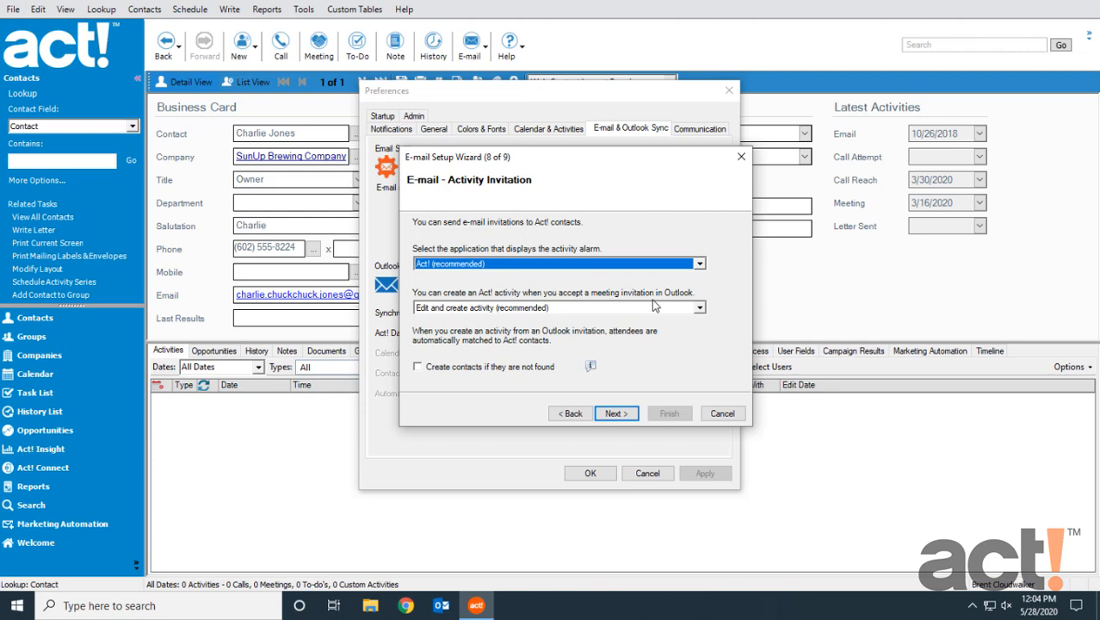
{"action": "mouse_move", "coordinate": [575, 319]}
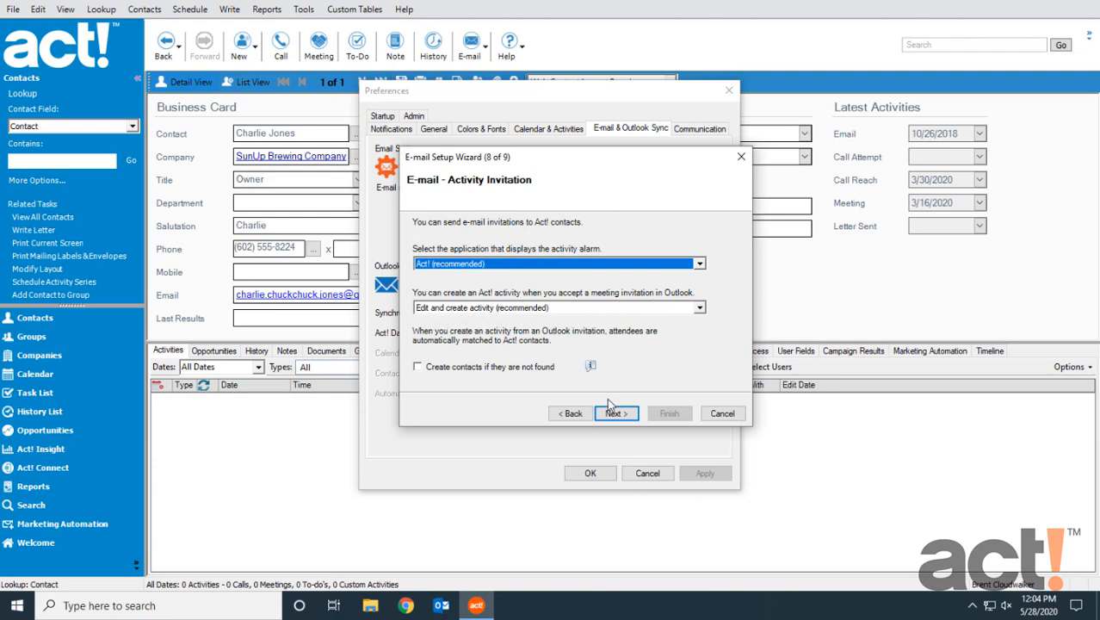
{"action": "left_click", "coordinate": [616, 413]}
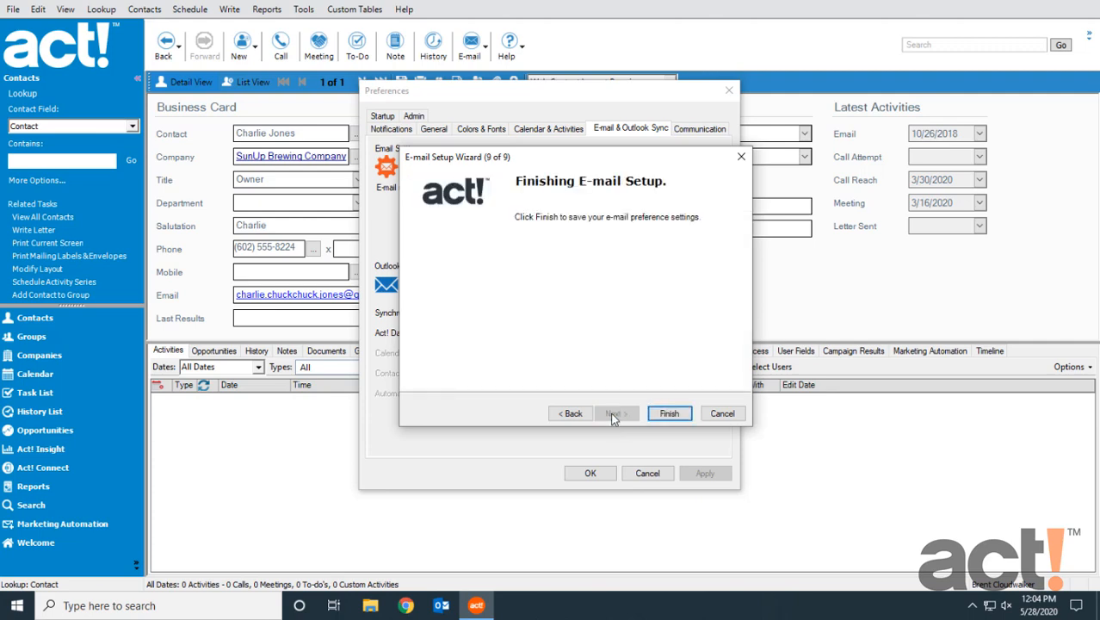
Finish the E-mail Setup Wizard and close Preferences with OK
{"action": "left_click", "coordinate": [669, 413]}
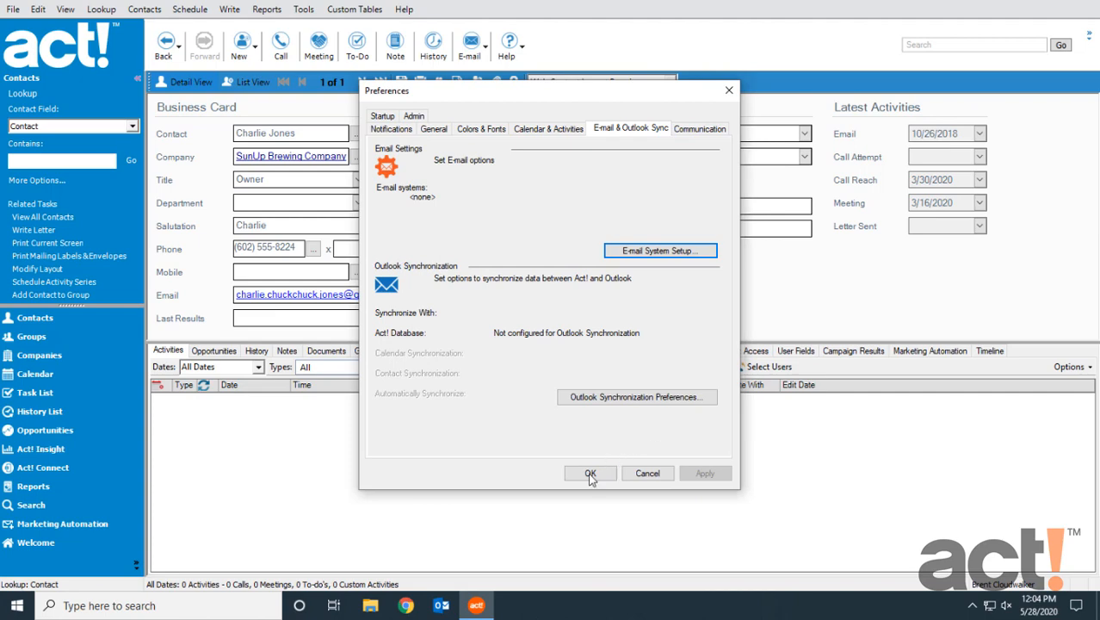
{"action": "left_click", "coordinate": [590, 473]}
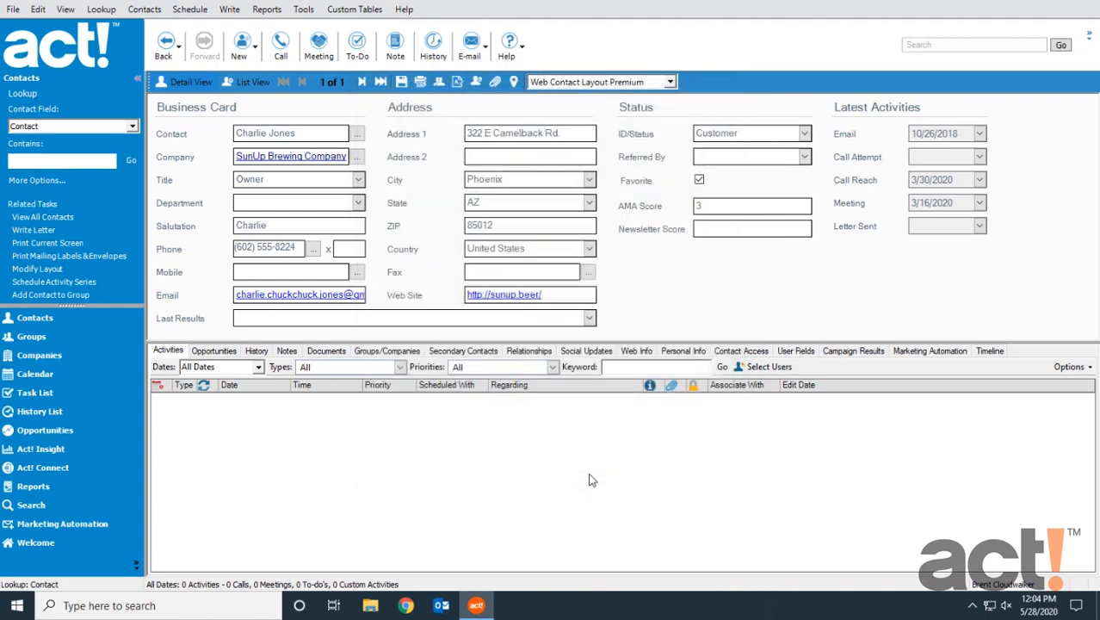